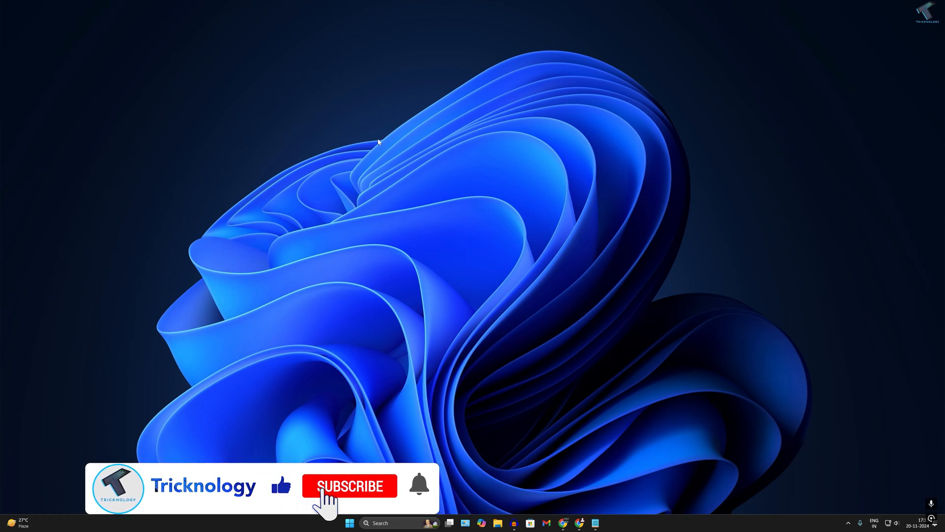
- Launch Settings with Win+I and go to System > Display
left_click(349, 486)
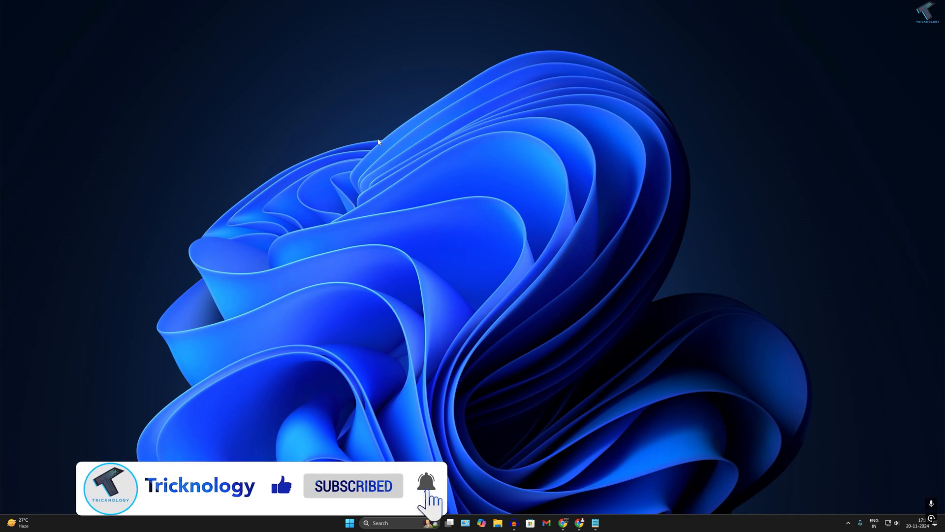
key("win+i")
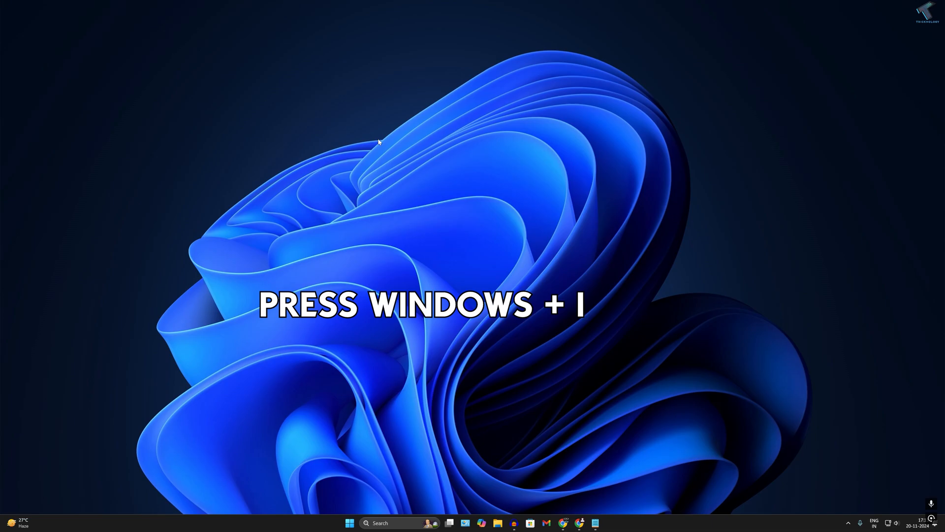
key("Win+I")
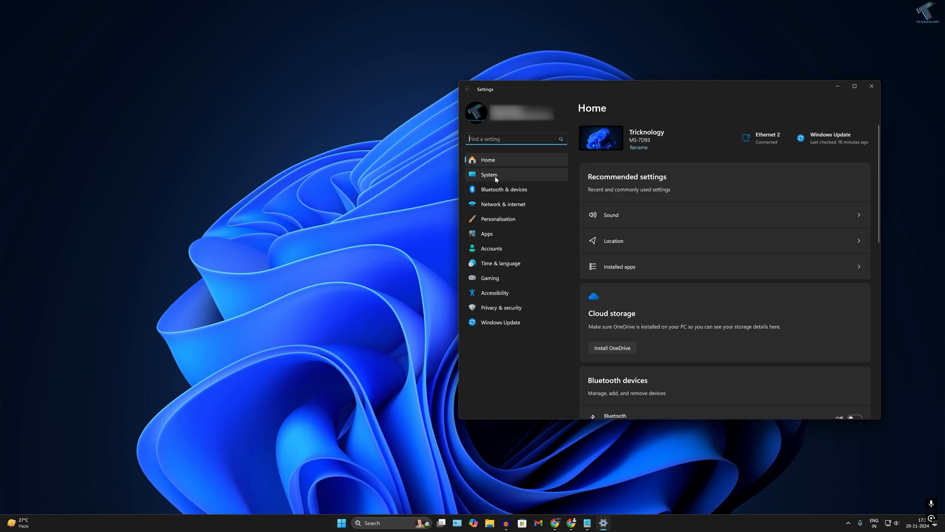
left_click(489, 175)
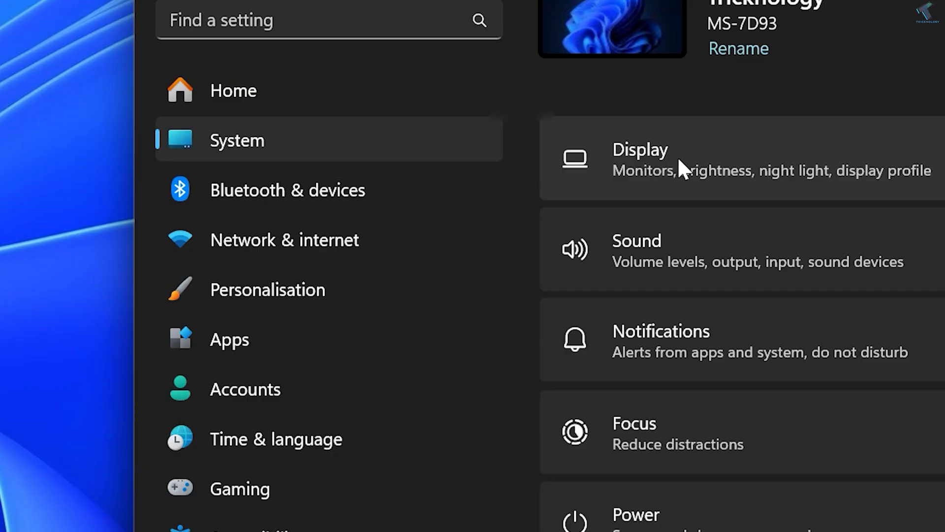
left_click(640, 160)
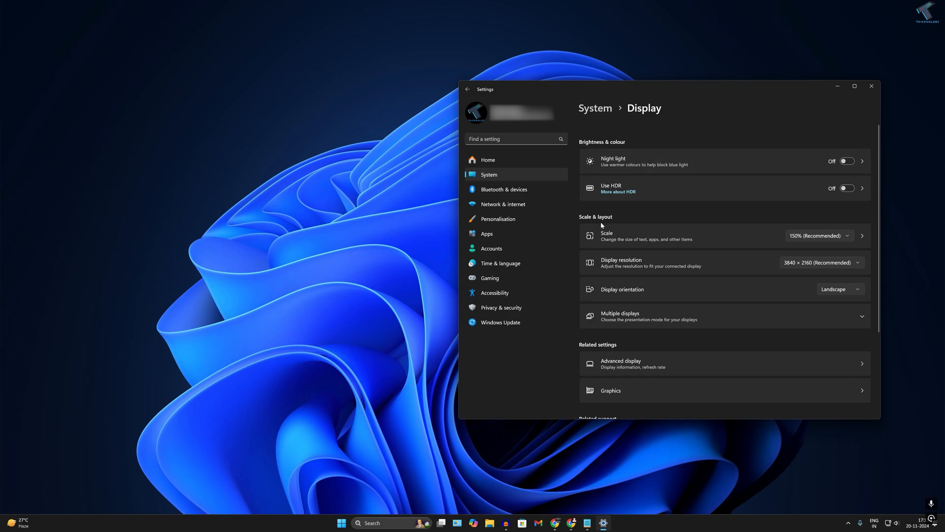
mouse_move(629, 261)
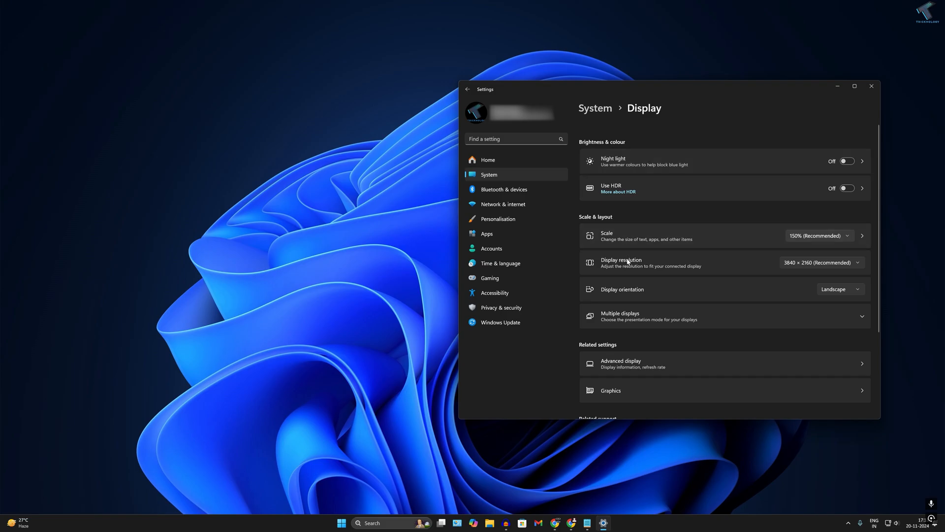
- Choose 3840 × 2160 (Recommended) from the Display resolution list
left_click(854, 85)
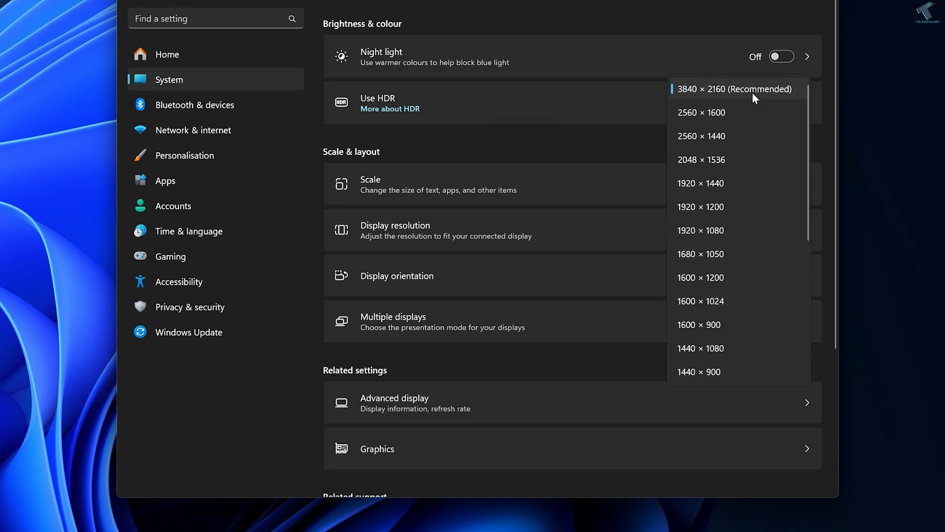
mouse_move(778, 91)
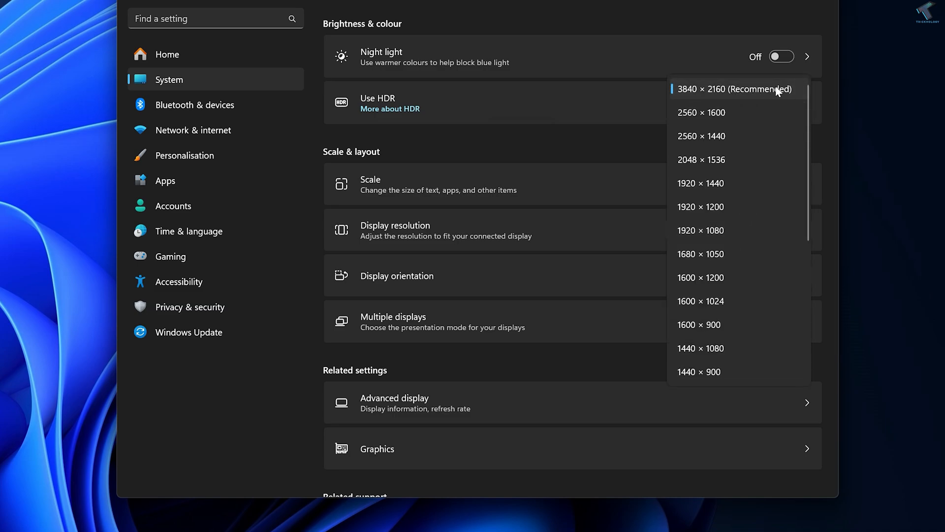
left_click(733, 88)
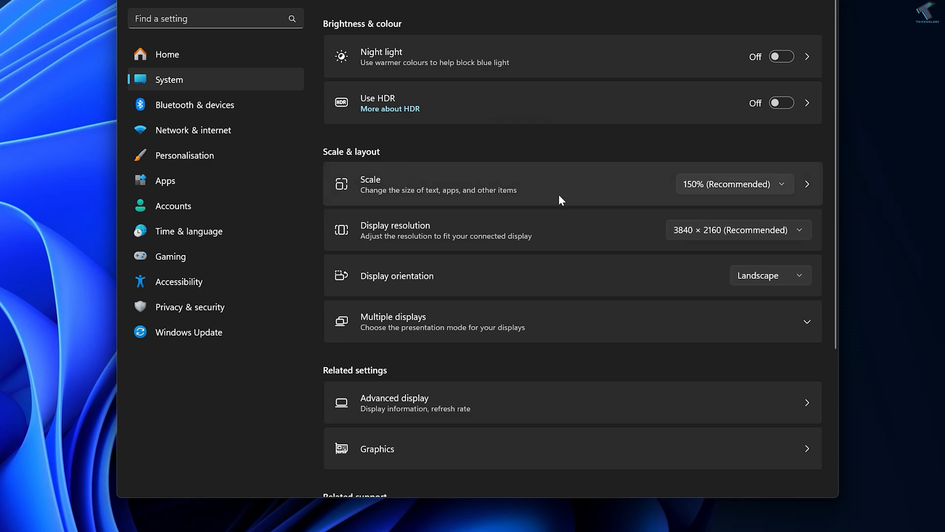
left_click(854, 86)
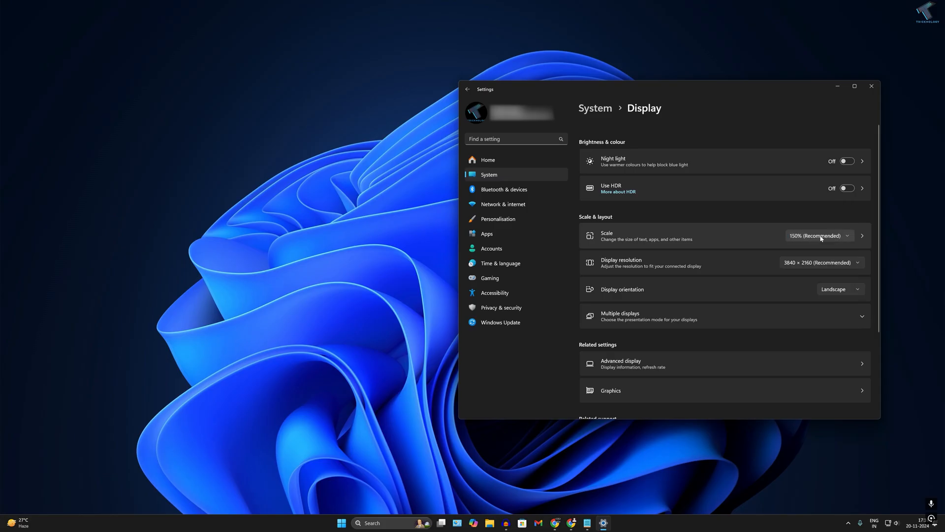
scroll("down", 3)
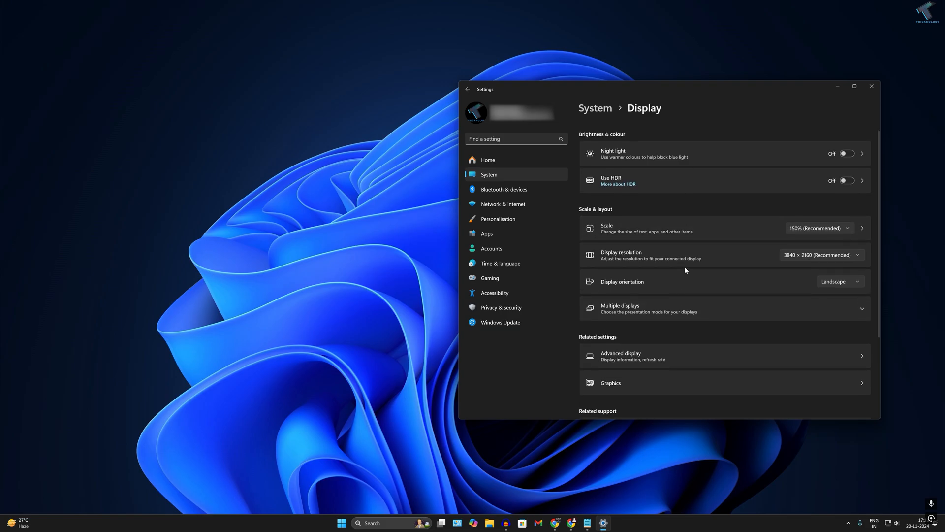
scroll("up", 3)
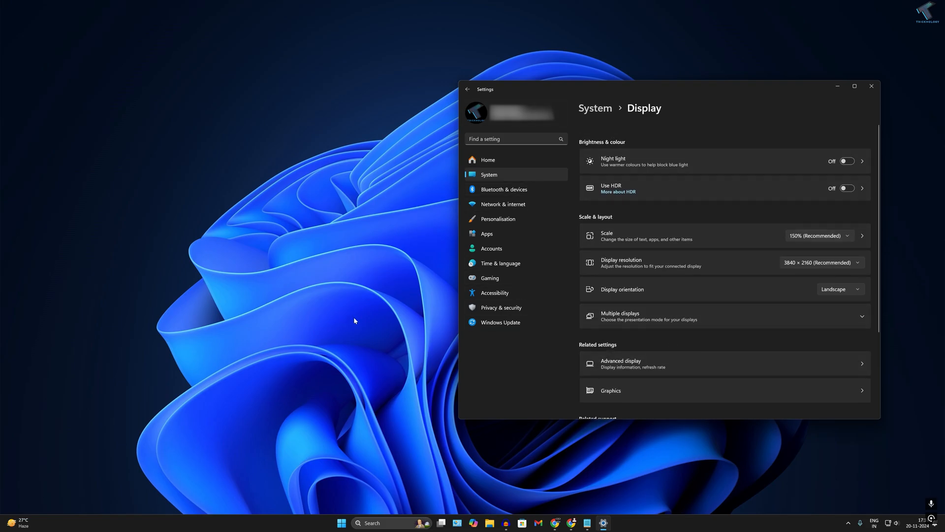
mouse_move(408, 296)
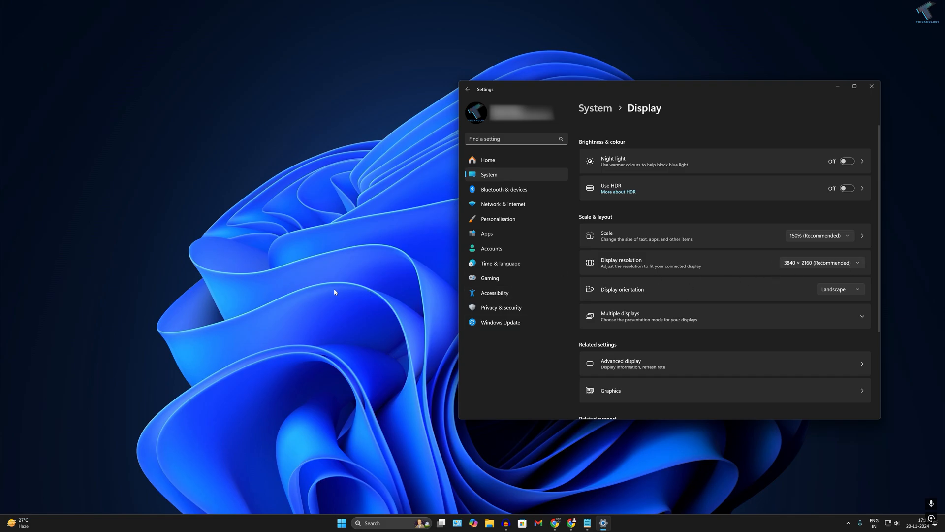
mouse_move(352, 300)
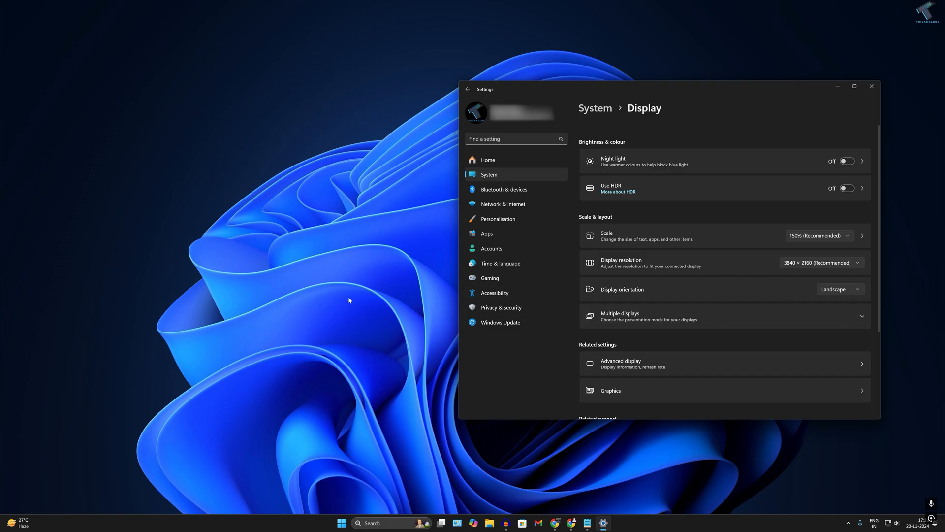
mouse_move(351, 298)
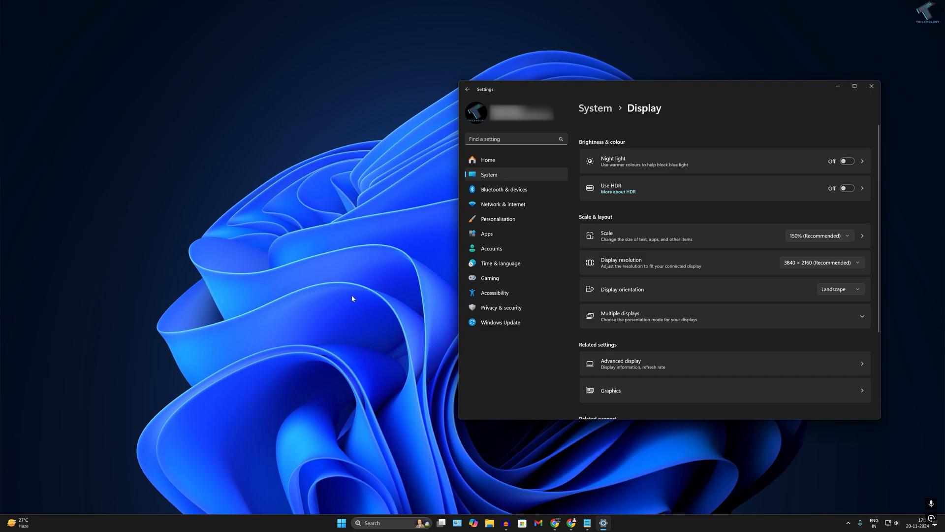